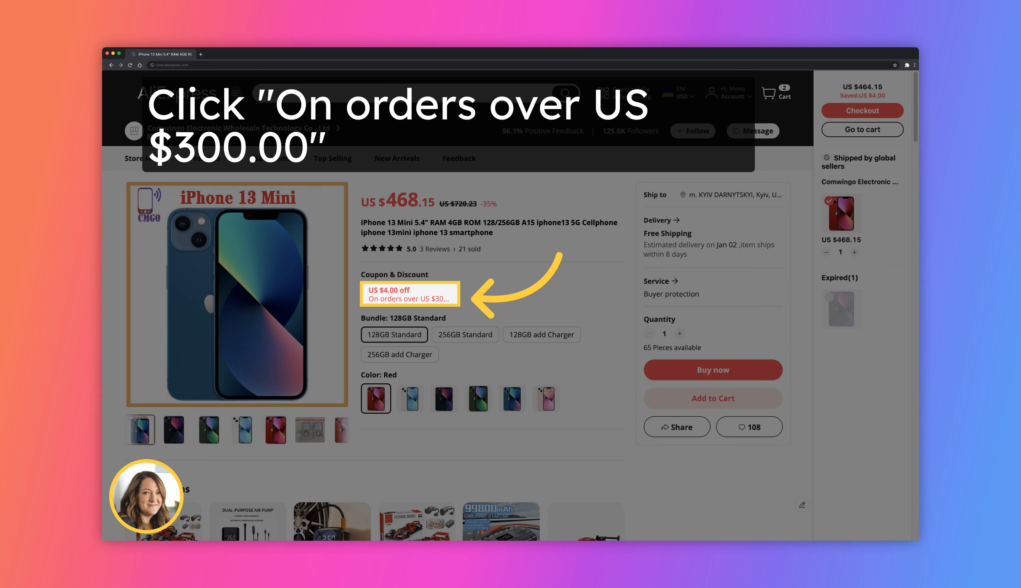
Step: Collect the US $4.00 store coupon for orders over US $300 and return to the product page
click(410, 294)
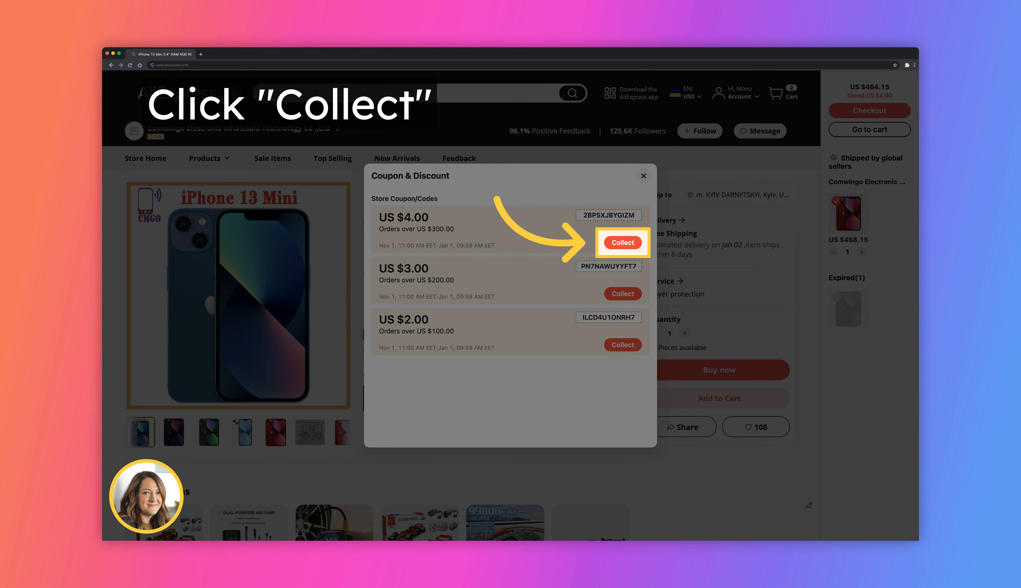
click(623, 242)
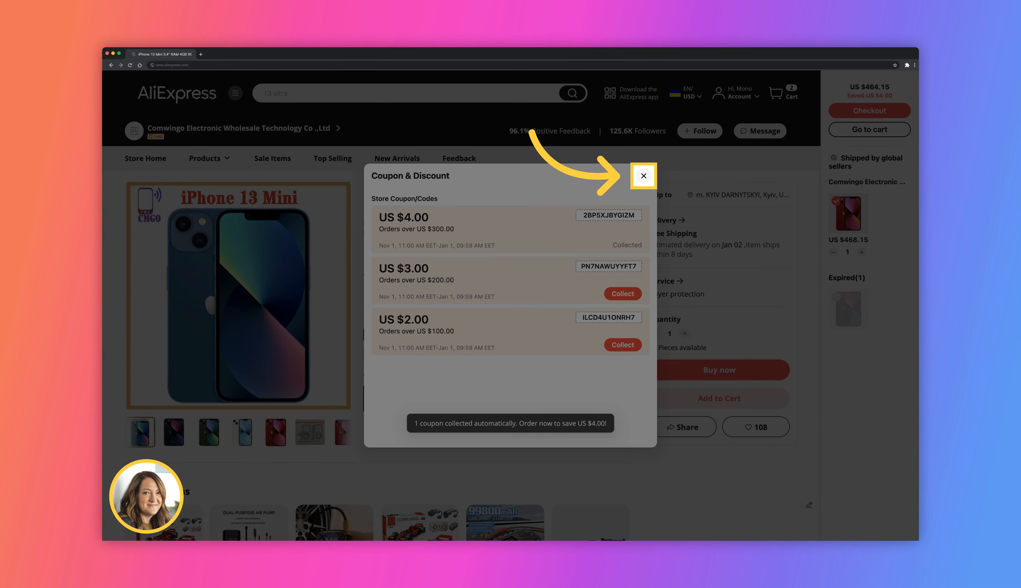
click(644, 175)
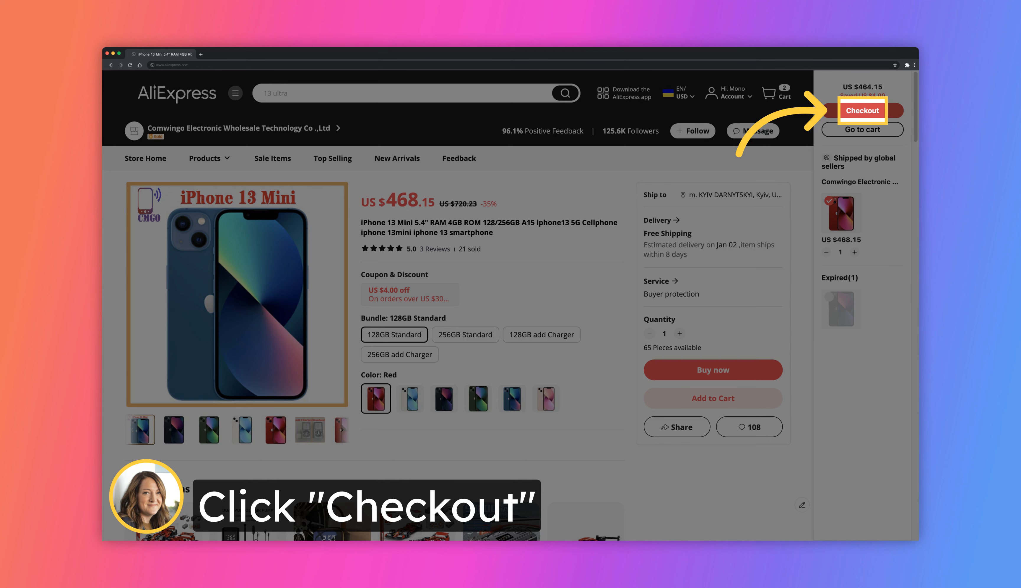
click(863, 110)
text(UABF80)
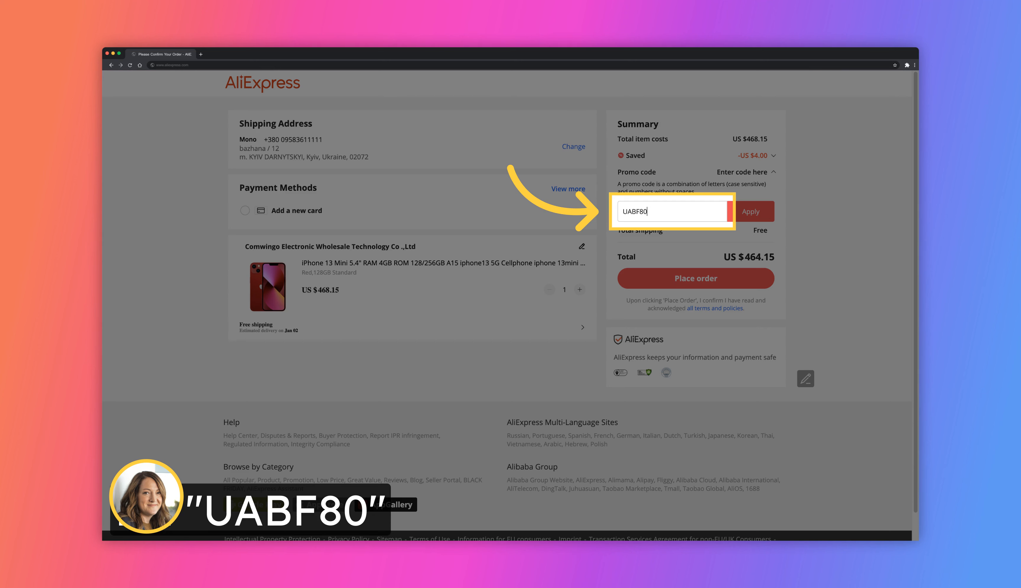
Step: Apply promo code UABF80 to the iPhone 13 Mini order
click(752, 211)
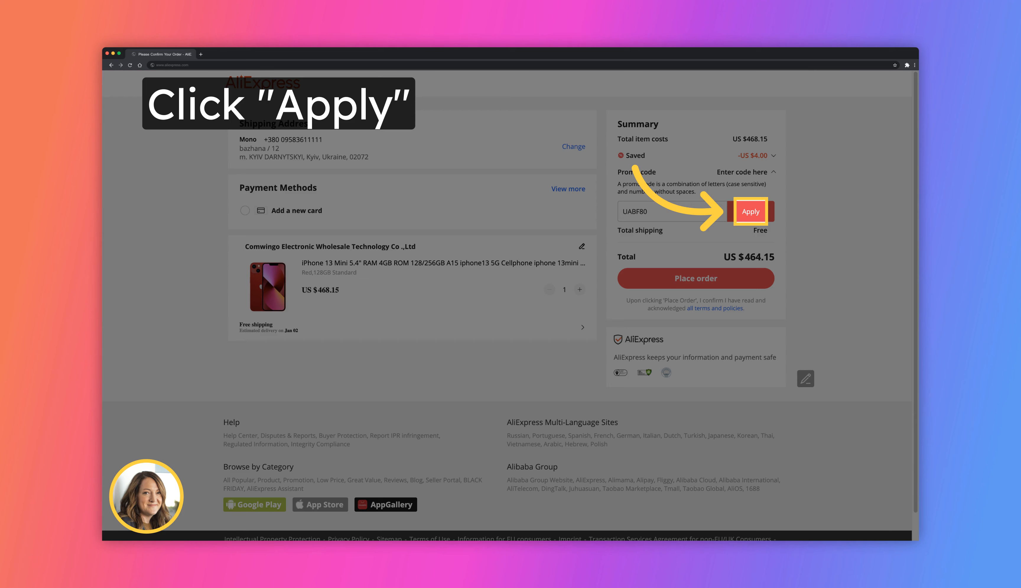
click(751, 211)
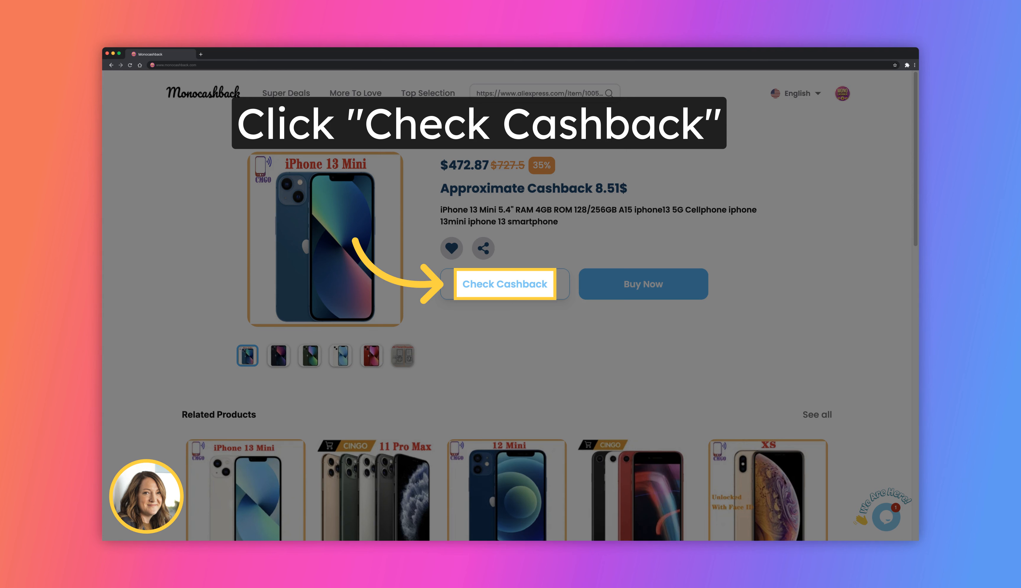
Step: Activate Monocashback cashback (about $8.51) for the iPhone 13 Mini listing
click(505, 284)
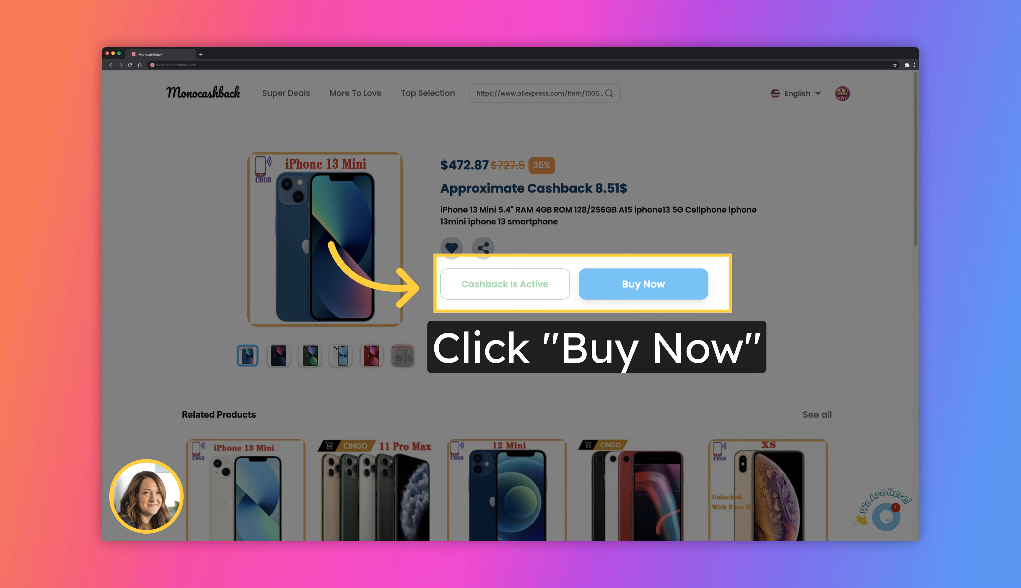